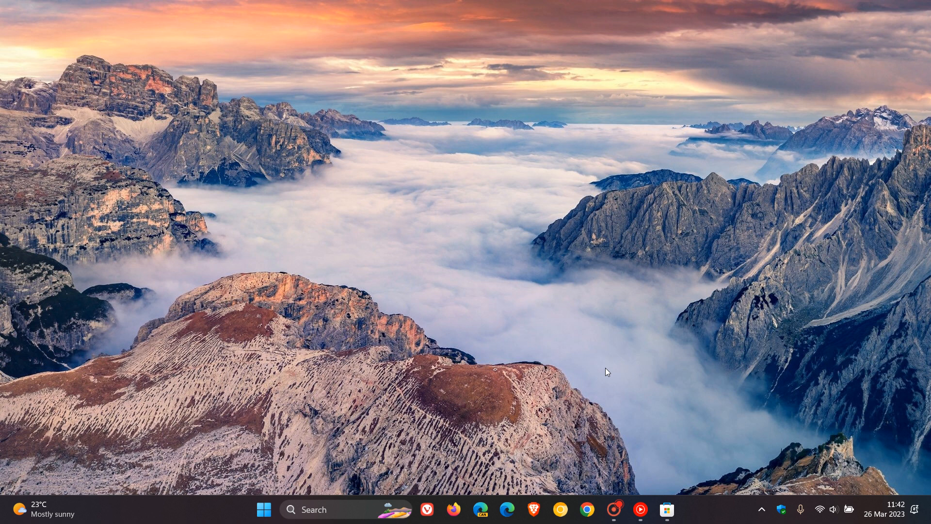
pyautogui.moveTo(248, 484)
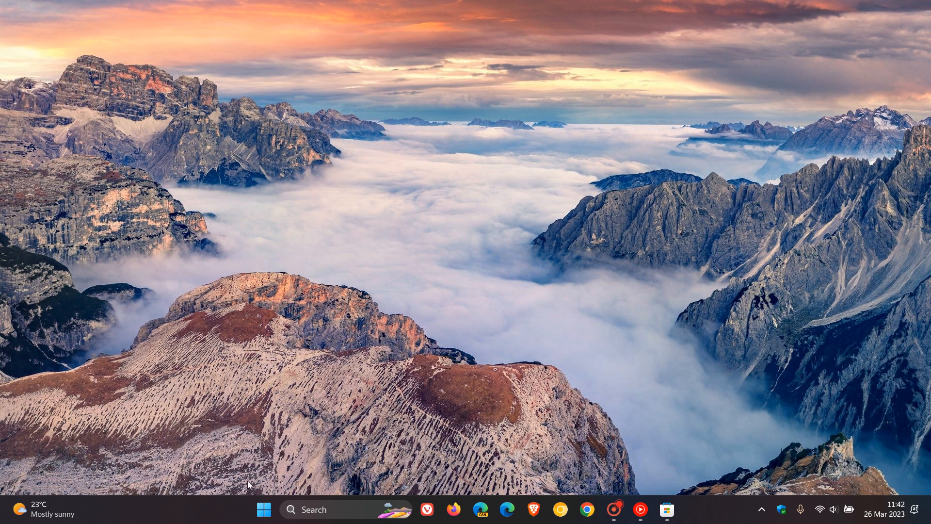
# Find Snipping Tool in the Start menu's All apps list and launch it
pyautogui.click(264, 509)
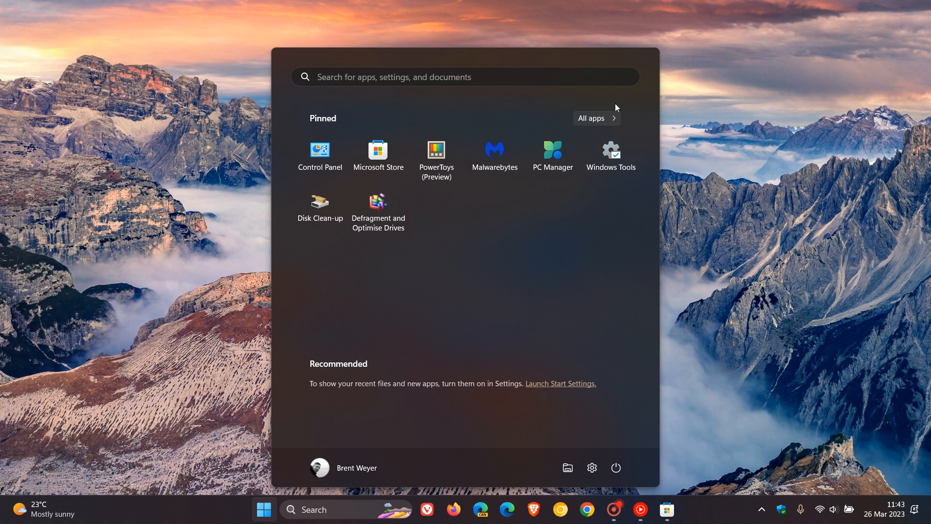
pyautogui.click(591, 119)
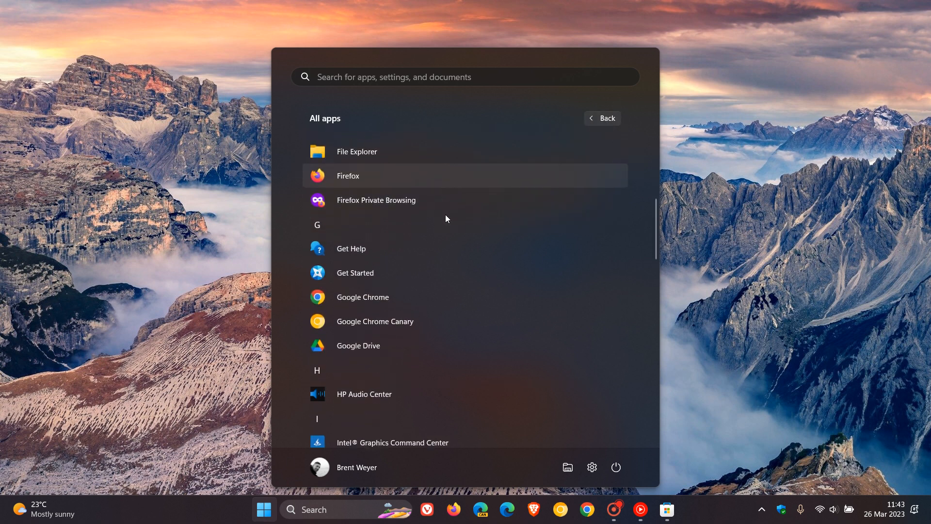
pyautogui.scroll(-3)
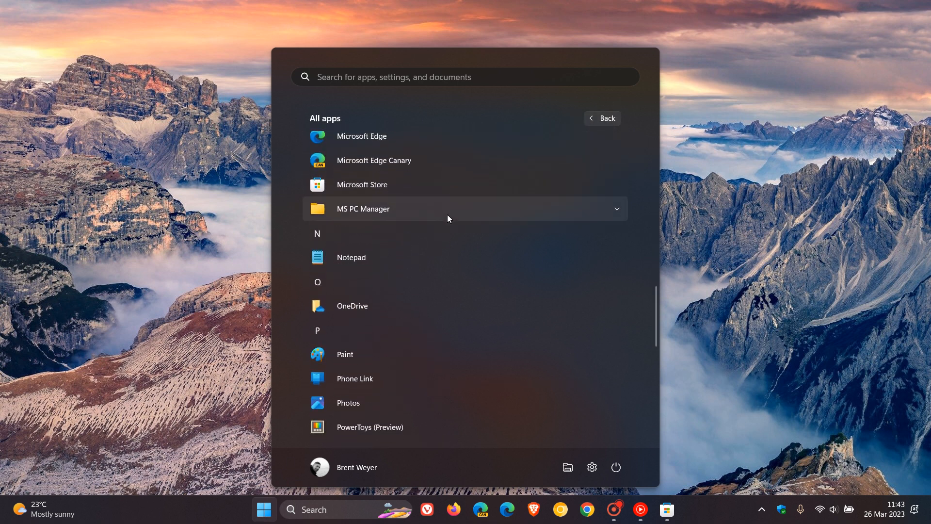
pyautogui.scroll(-3)
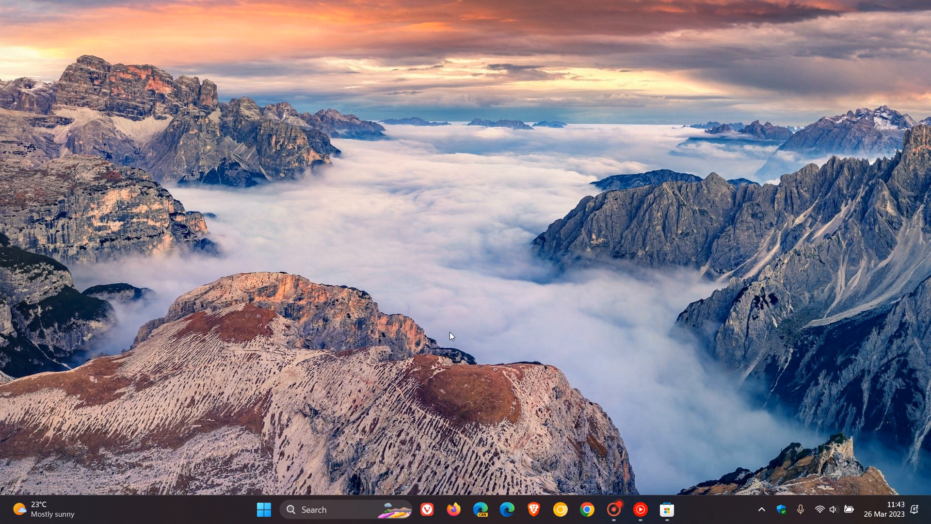
pyautogui.click(653, 509)
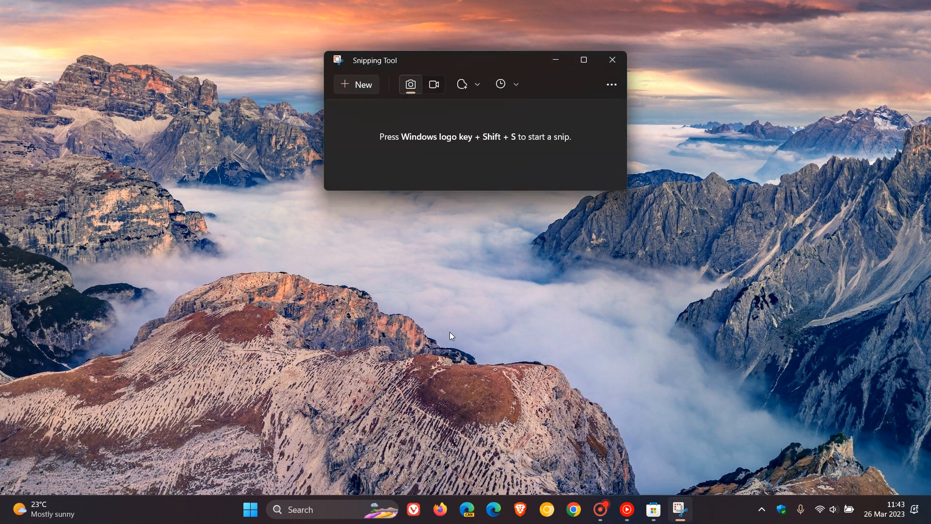
pyautogui.moveTo(665, 253)
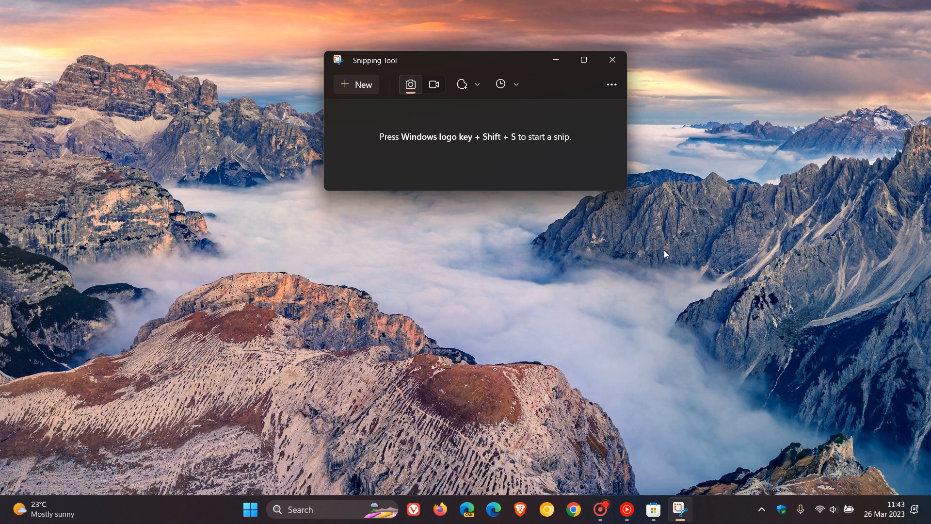
pyautogui.moveTo(588, 325)
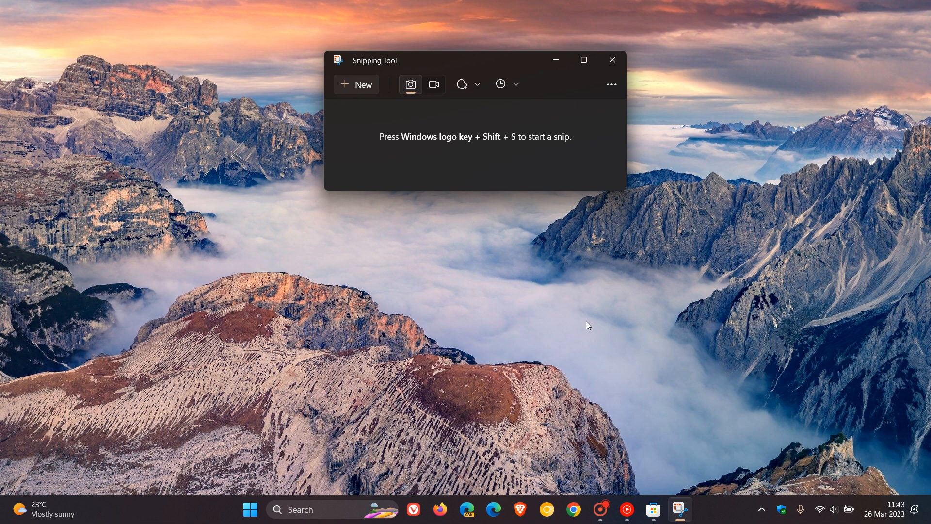
pyautogui.moveTo(692, 437)
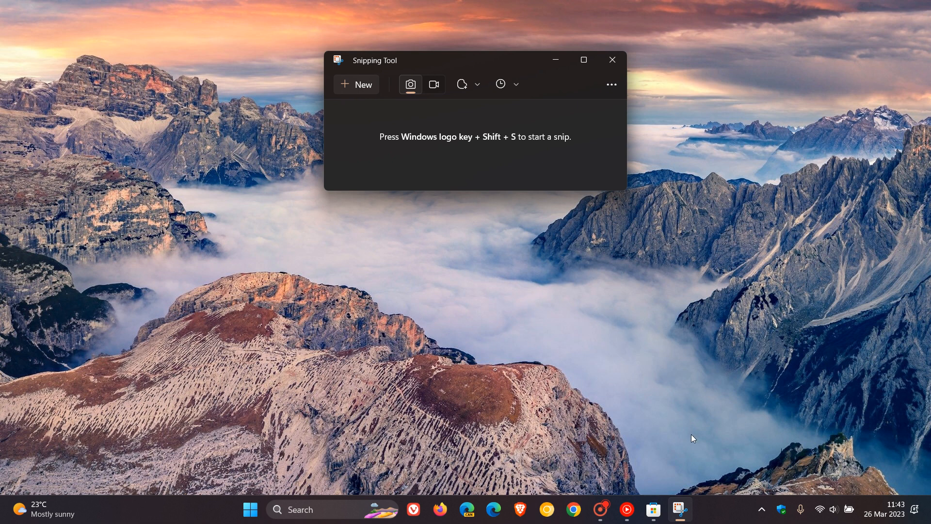
# Show Microsoft Store's Library, where Snipping Tool is listed as modified today
pyautogui.click(653, 509)
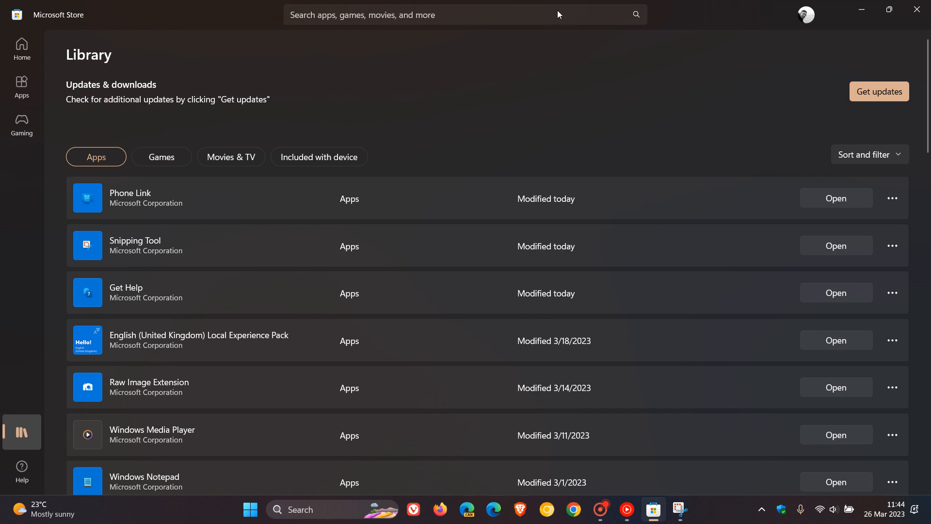
pyautogui.moveTo(513, 127)
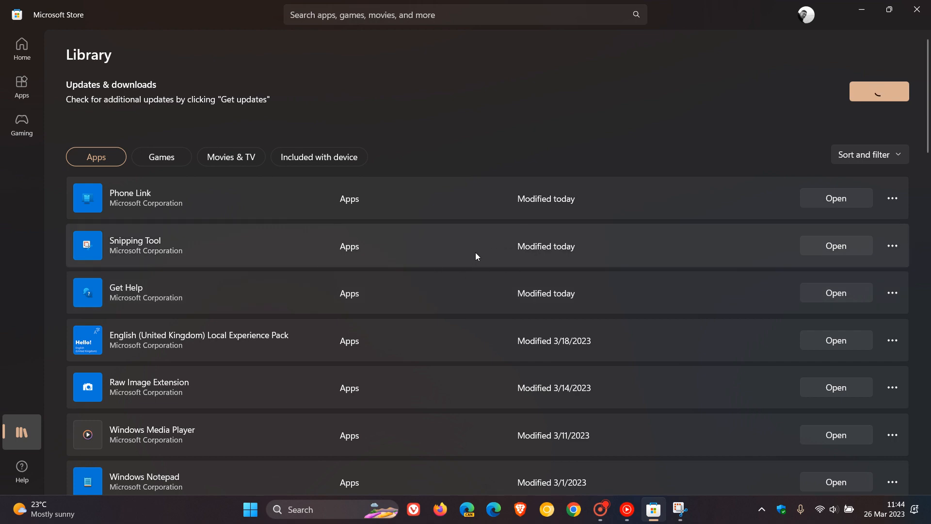
# Check Snipping Tool's Store page for installed version 11.2302.20.0, then return to Snipping Tool
pyautogui.click(135, 245)
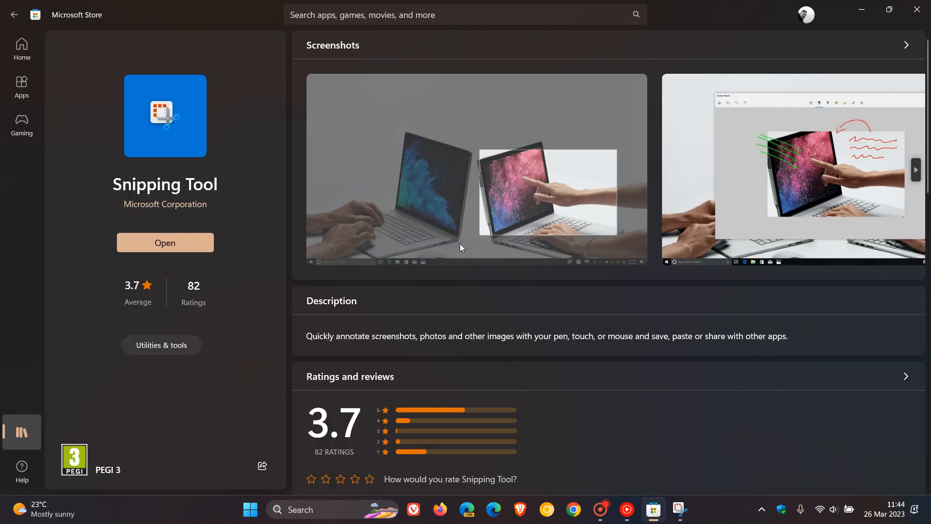
pyautogui.scroll(-3)
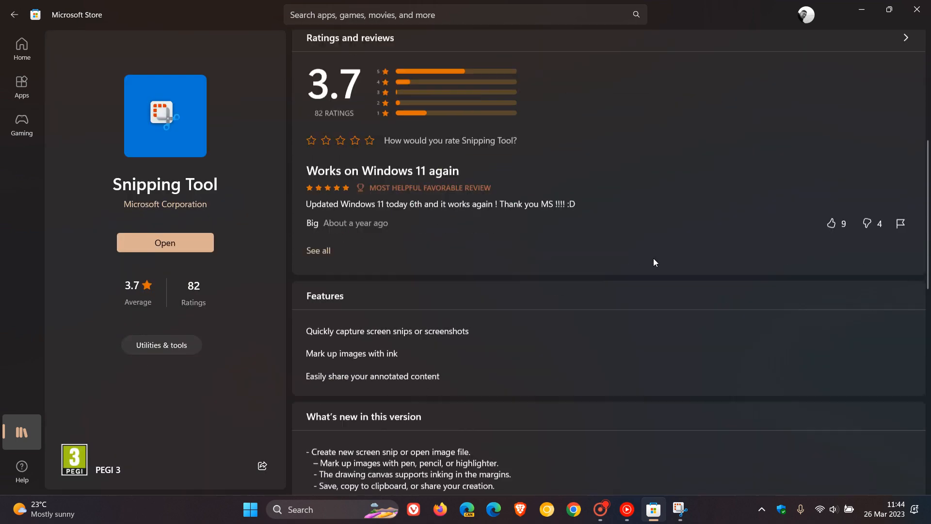
pyautogui.scroll(-3)
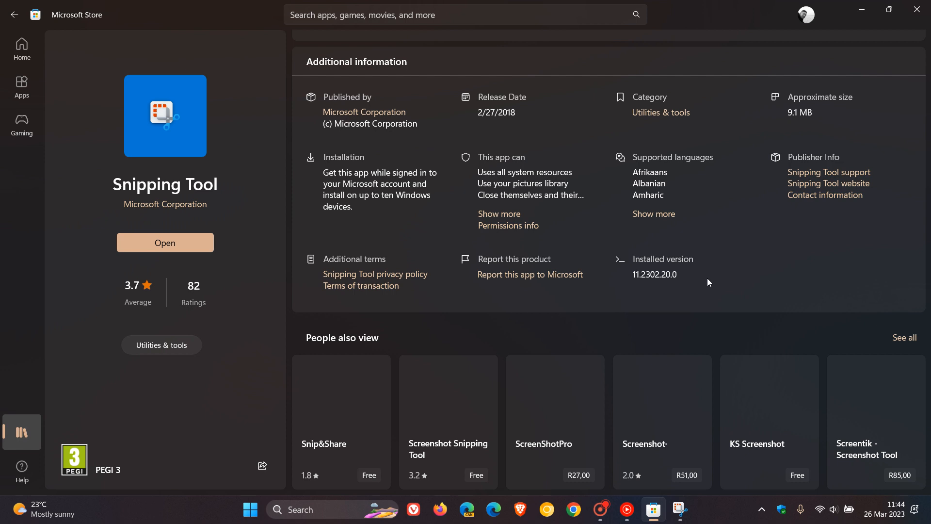
pyautogui.moveTo(874, 72)
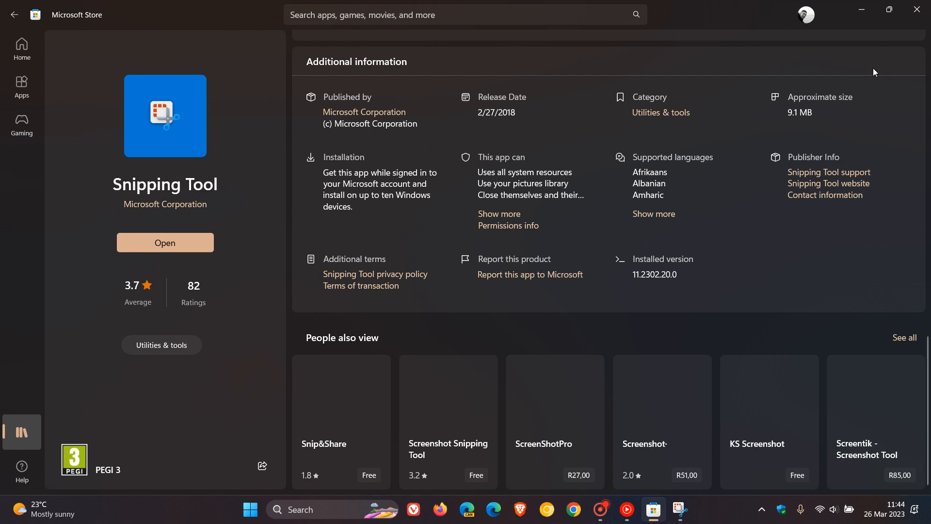
pyautogui.click(165, 243)
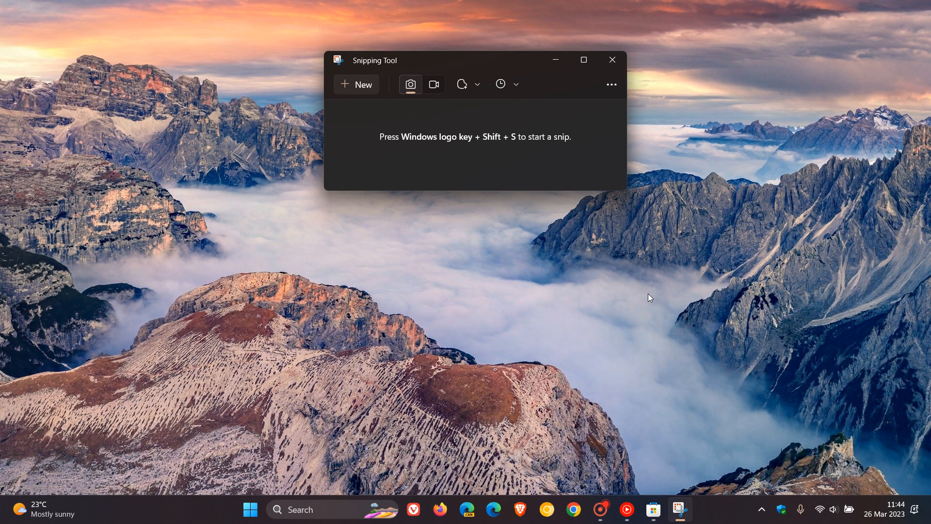
pyautogui.moveTo(671, 284)
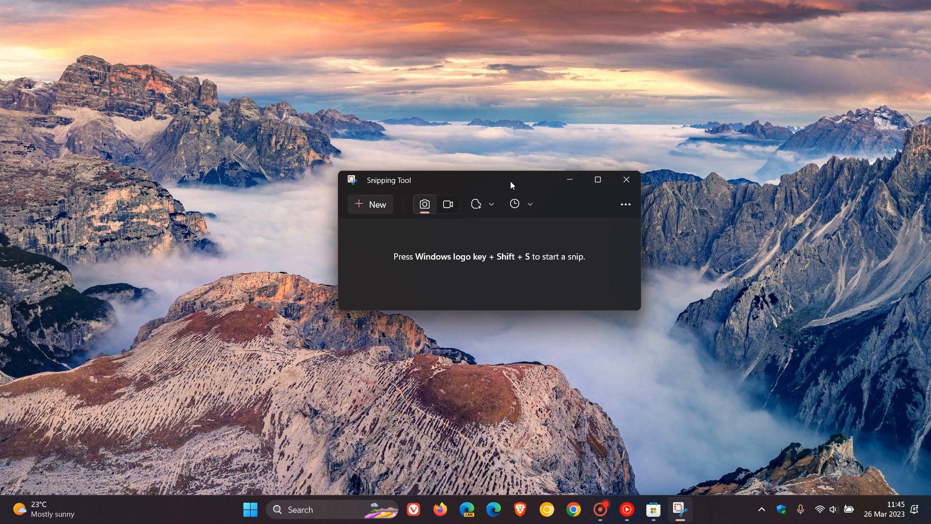
pyautogui.moveTo(769, 342)
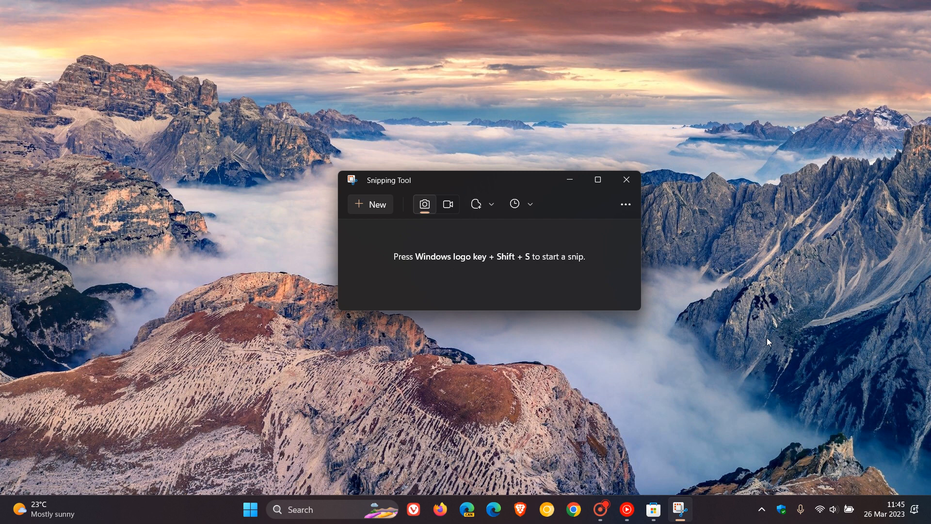
pyautogui.moveTo(718, 297)
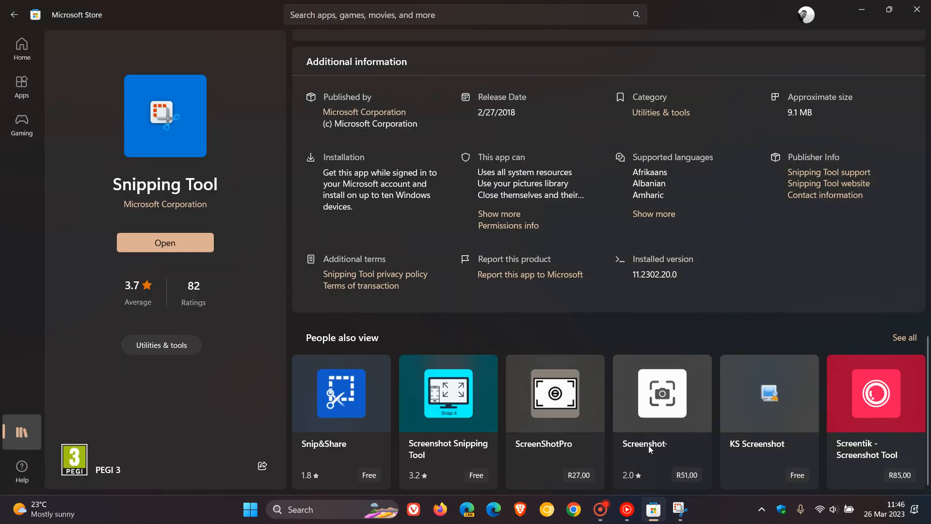
pyautogui.moveTo(845, 40)
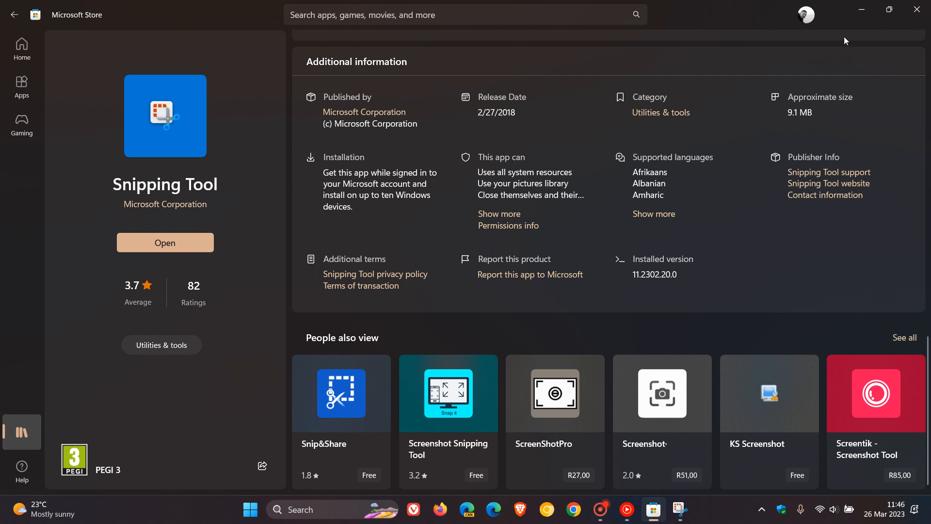
# Close the Microsoft Store and Snipping Tool windows, leaving the desktop
pyautogui.click(165, 243)
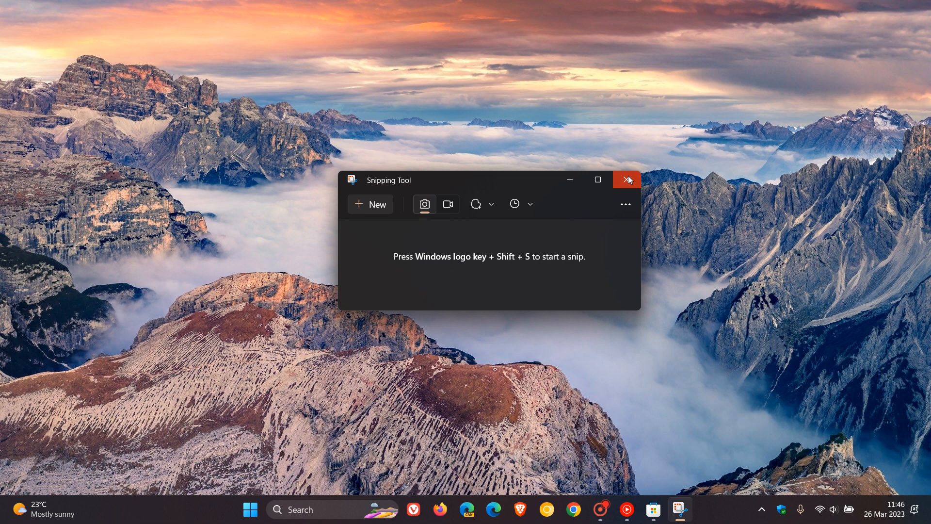
pyautogui.click(627, 180)
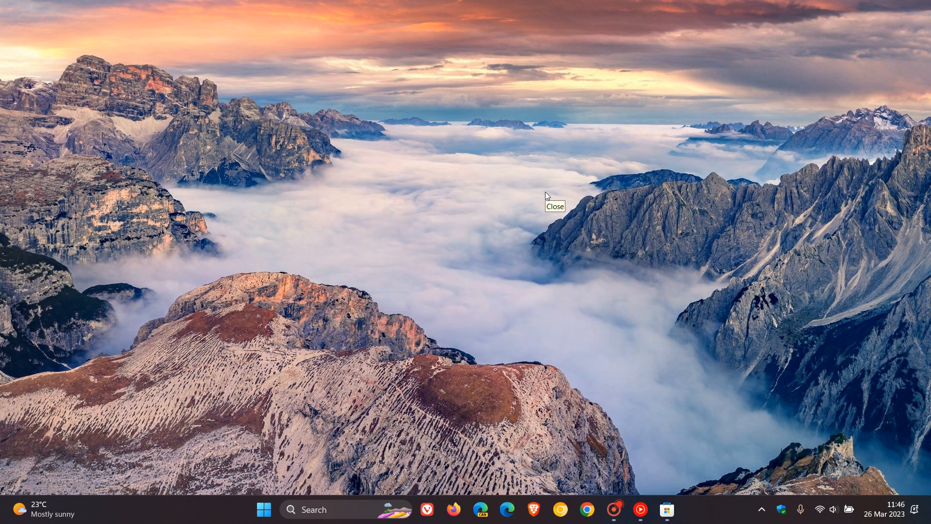
pyautogui.moveTo(641, 207)
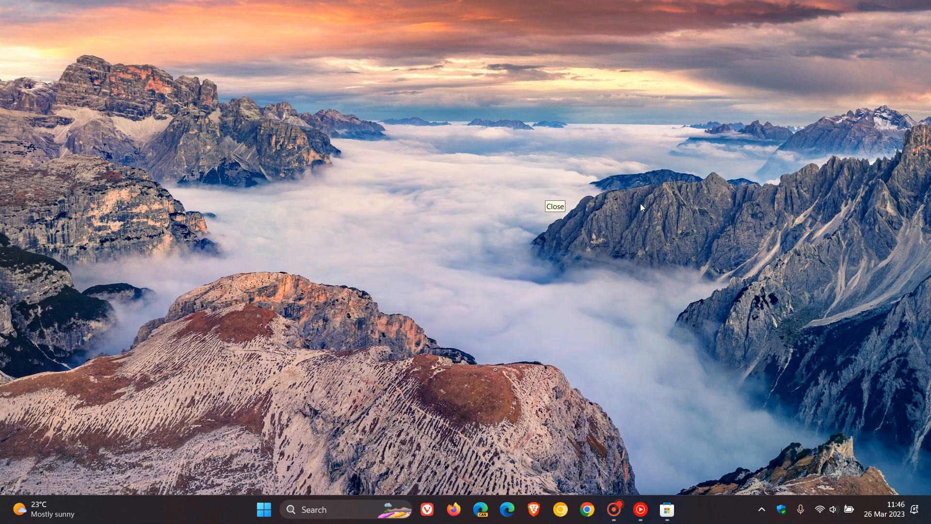